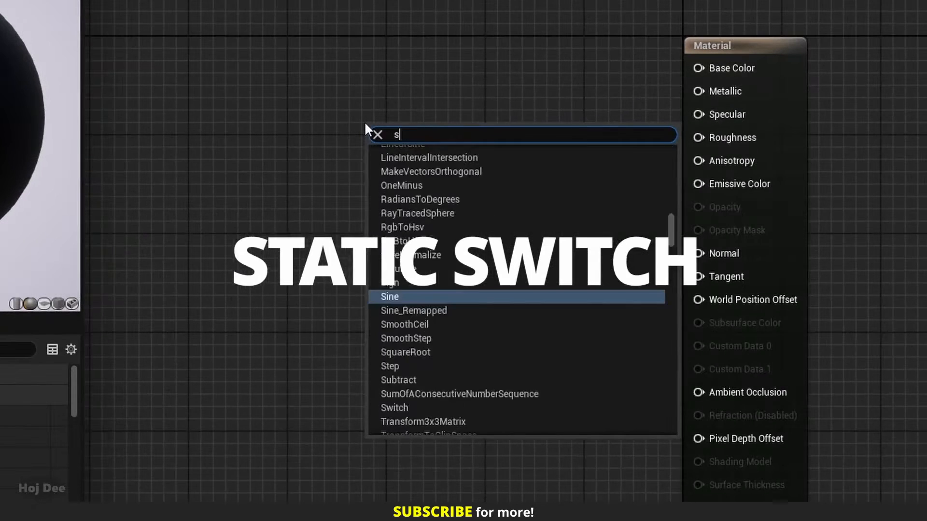
Step: Search 'static switch' and add a StaticSwitch node plus a StaticSwitchParameter node
text(tatic switch)
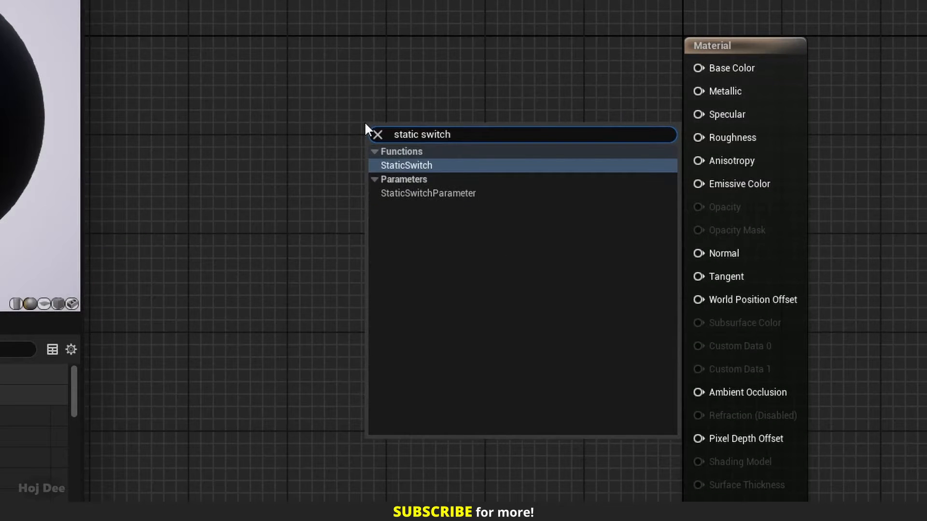
click(406, 165)
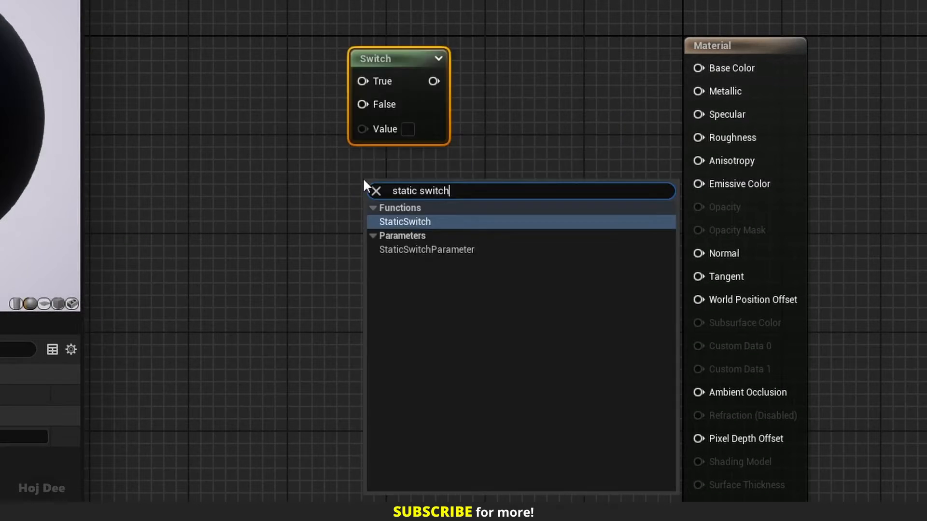
click(405, 222)
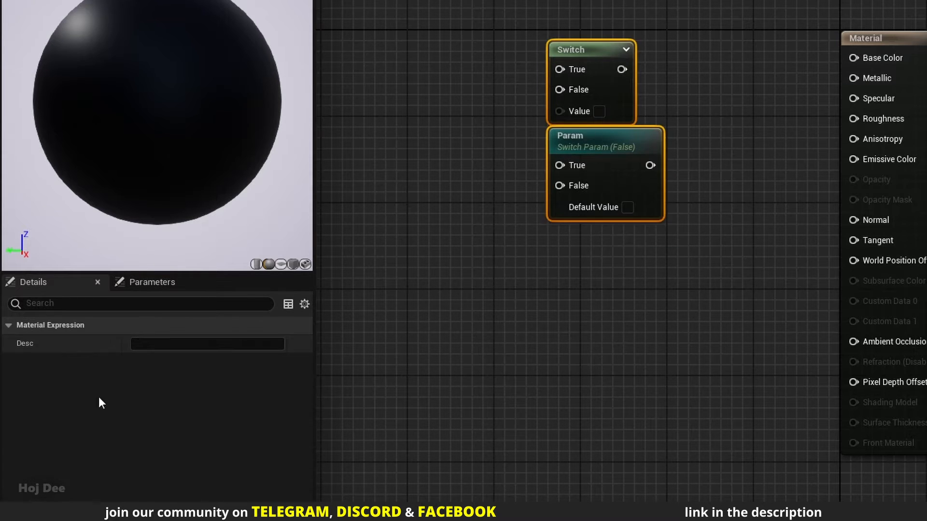
Step: Give the Switch node the description 'Hoj Dee', then toggle its Value on and back off
text(Hoj Dee)
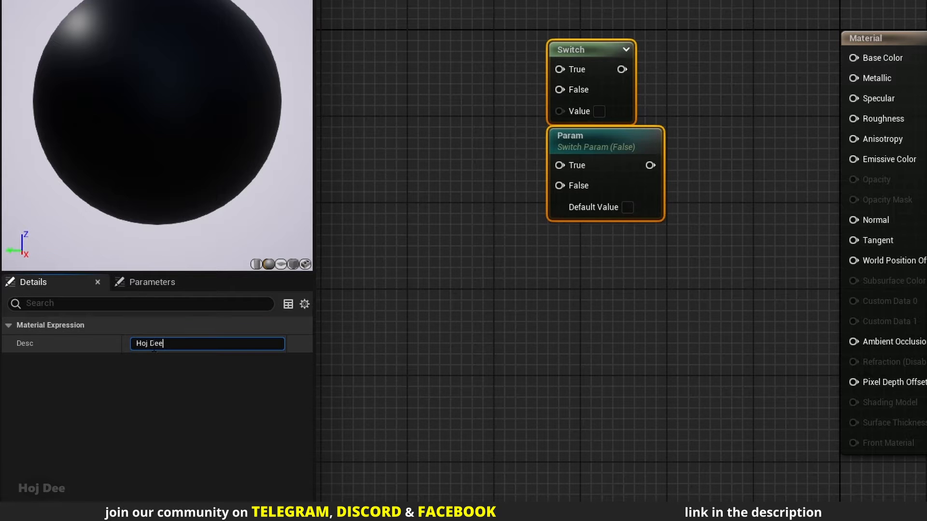
click(507, 171)
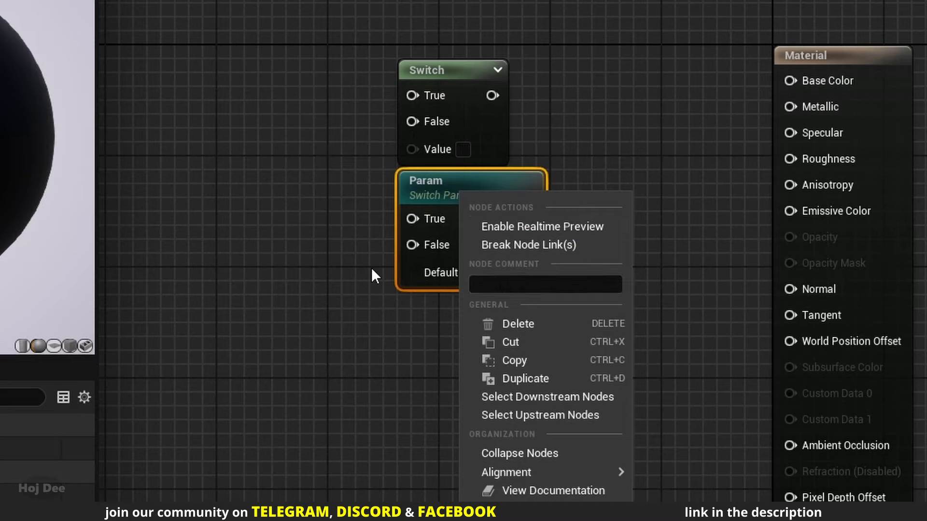
click(373, 276)
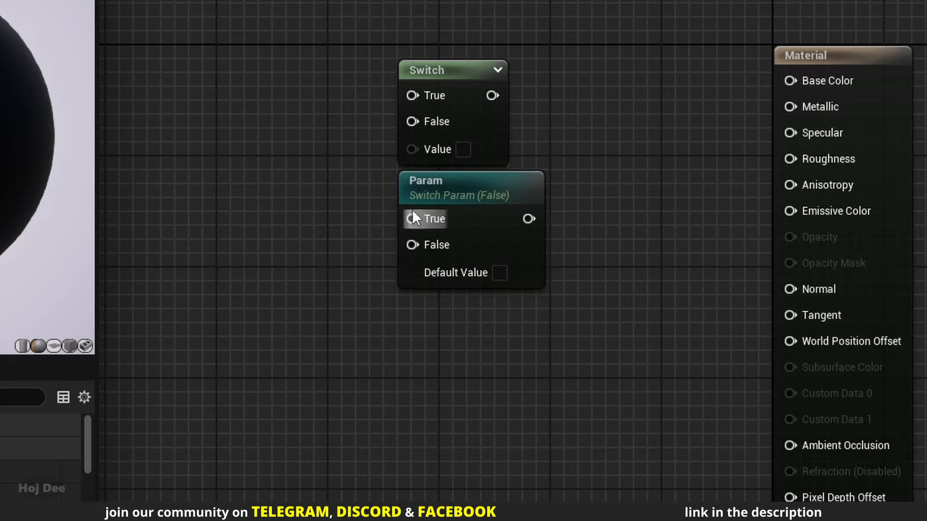
mouse_move(463, 149)
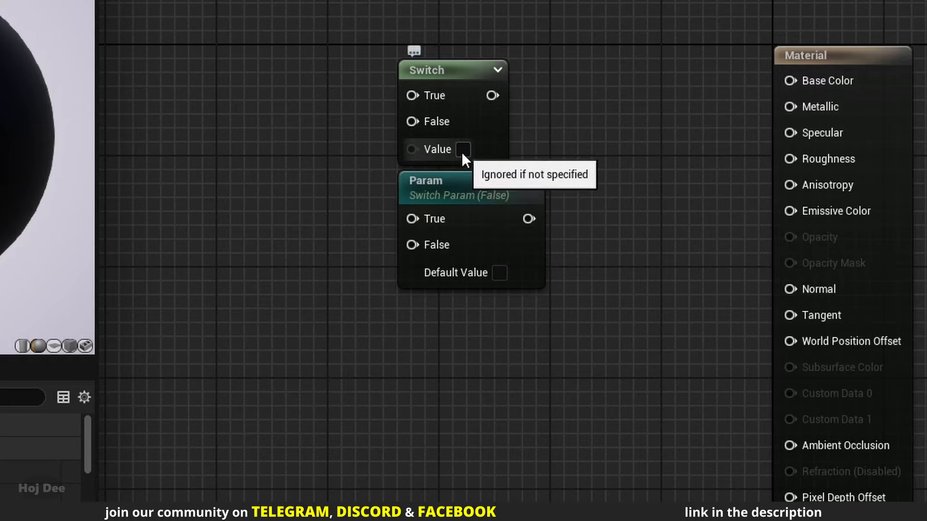
mouse_move(452, 129)
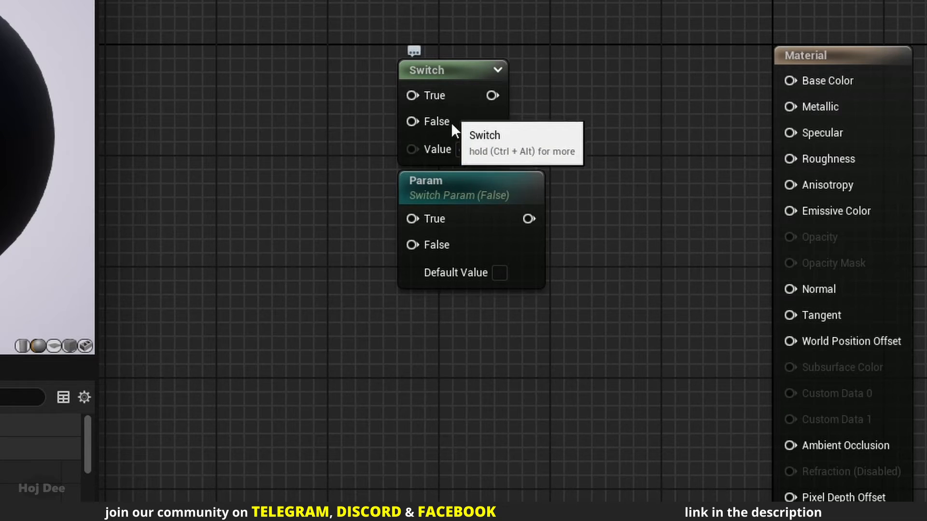
click(463, 149)
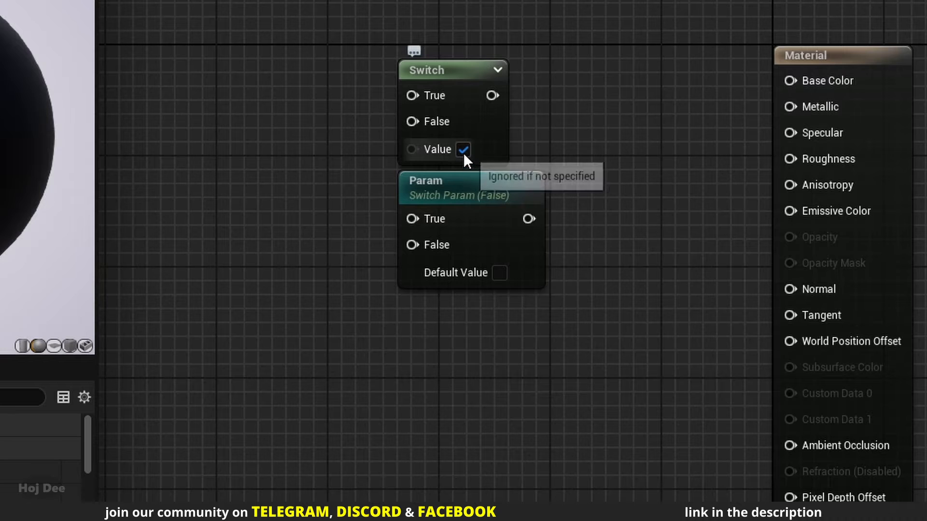
click(463, 149)
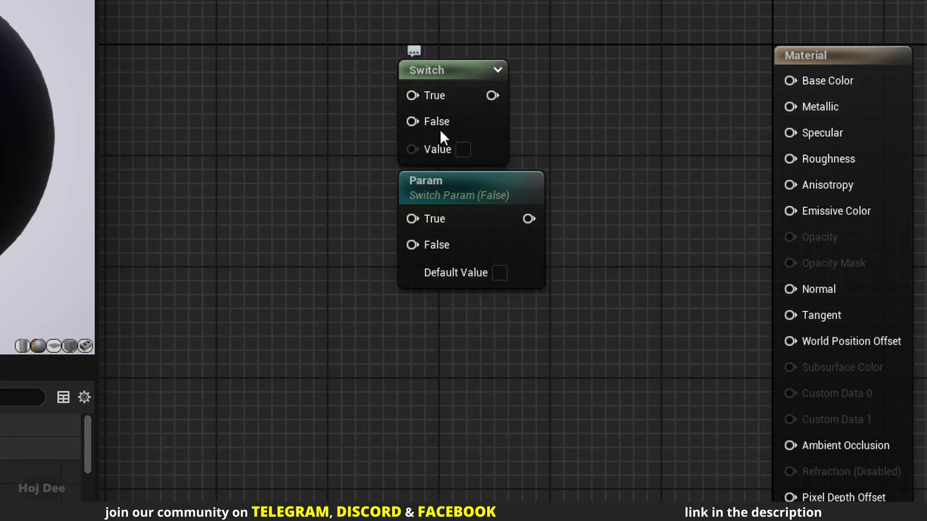
mouse_move(526, 139)
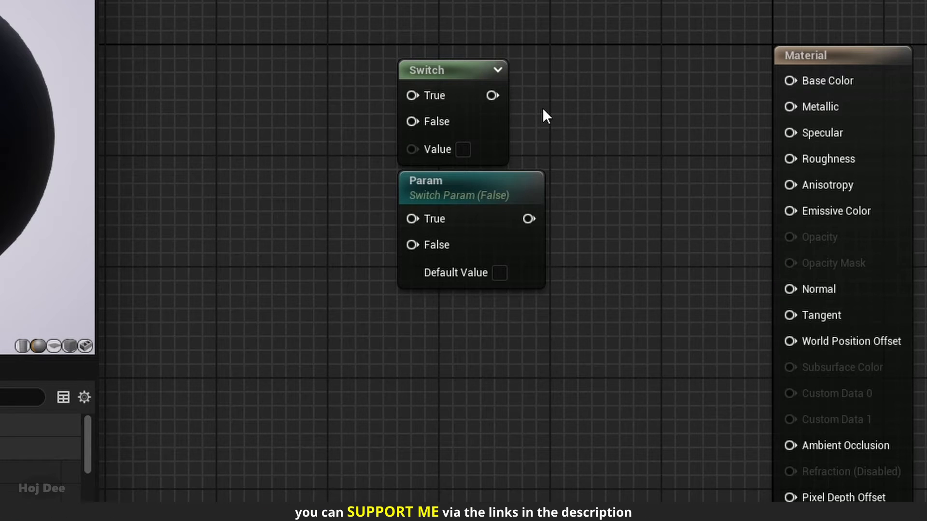
mouse_move(214, 84)
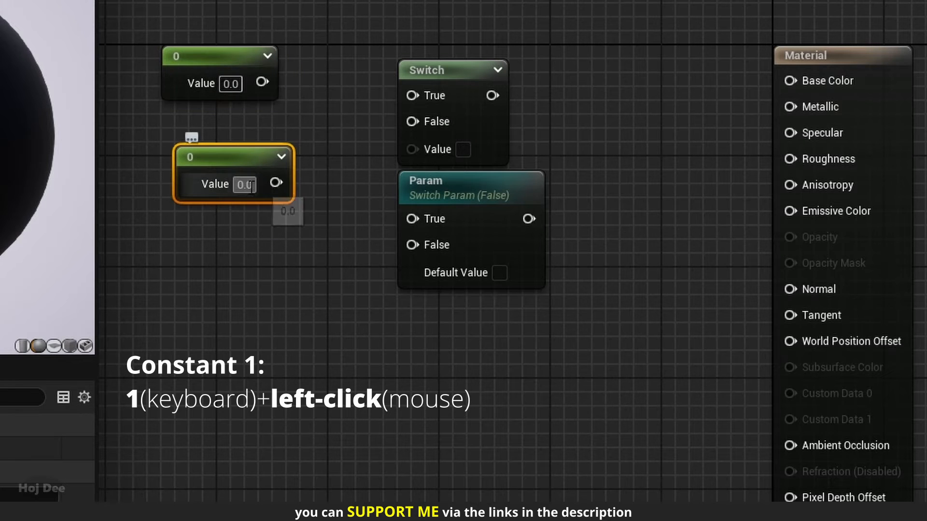
Step: Set a constant to 1 and enable the Switch's Value so True is used
text(1)
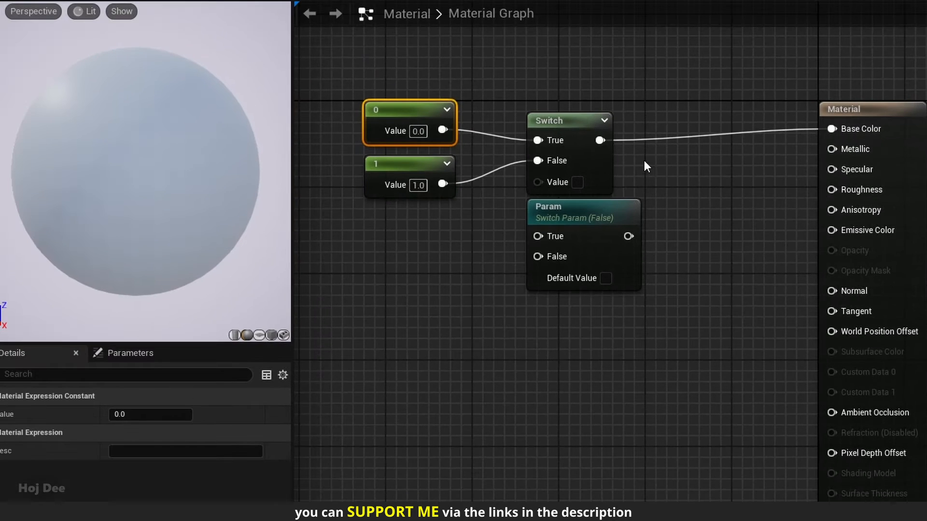
mouse_move(564, 190)
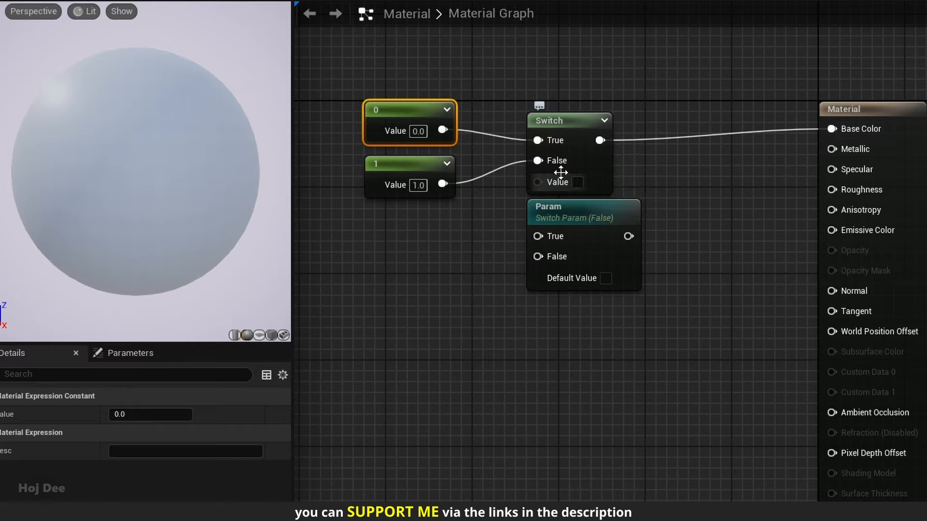
mouse_move(564, 171)
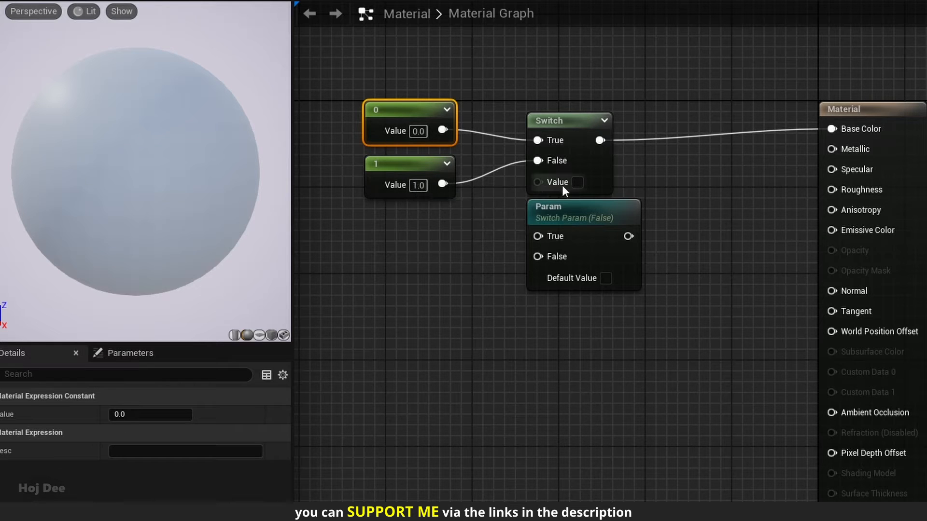
click(577, 182)
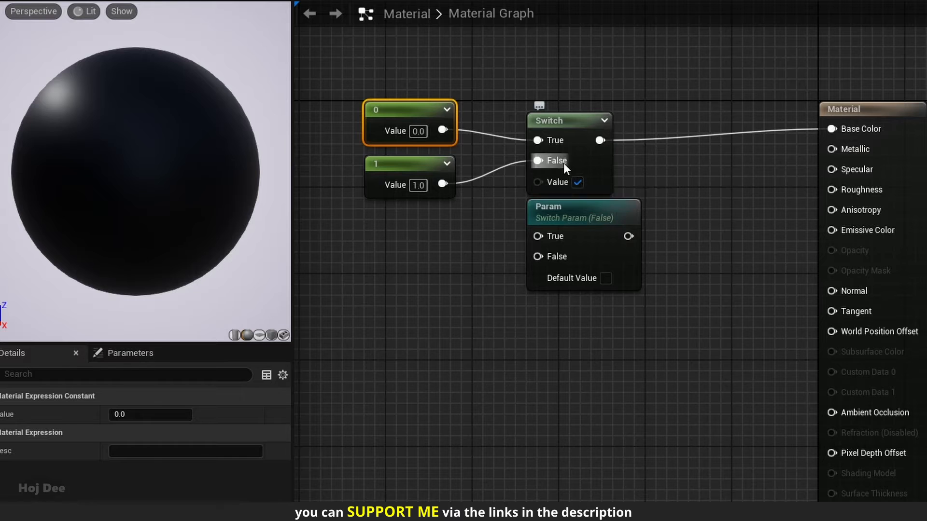
mouse_move(555, 148)
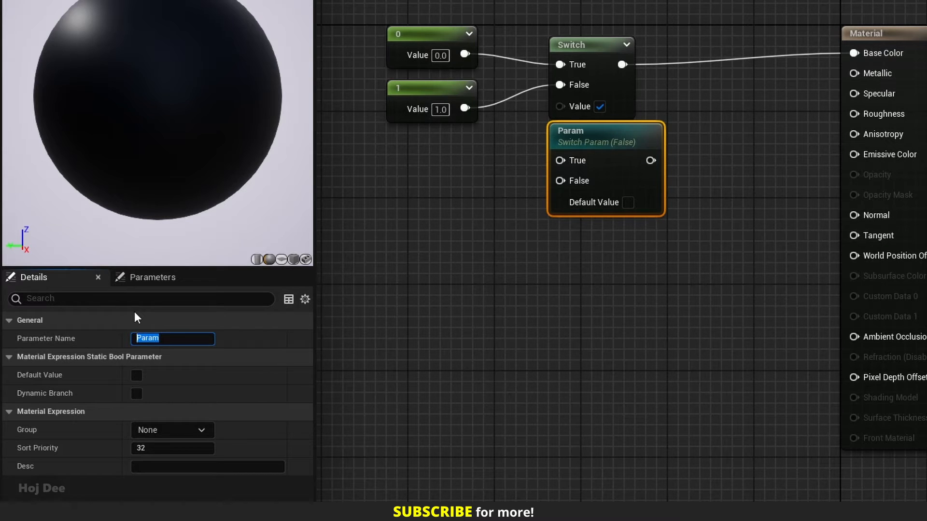
Step: Rename the switch parameter 'Is Black?' and set it True in Material_Inst
text(Is Bla)
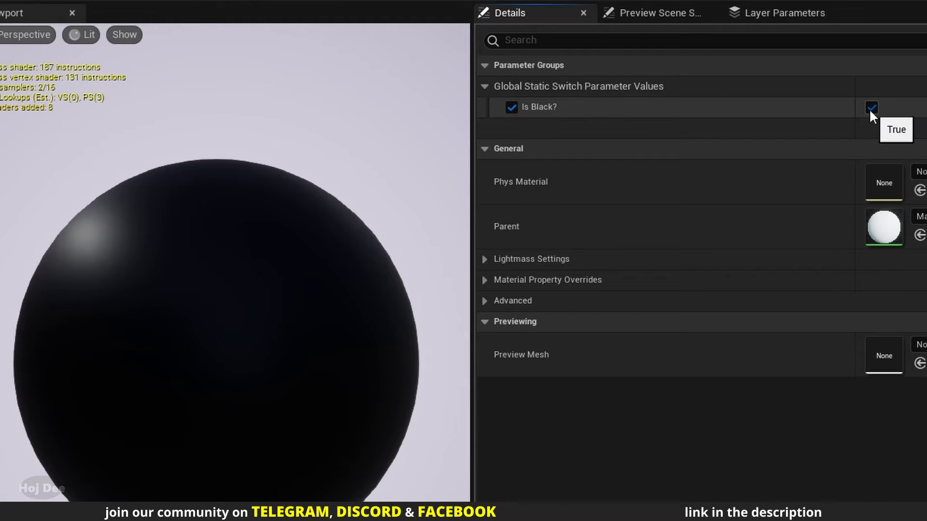
click(870, 107)
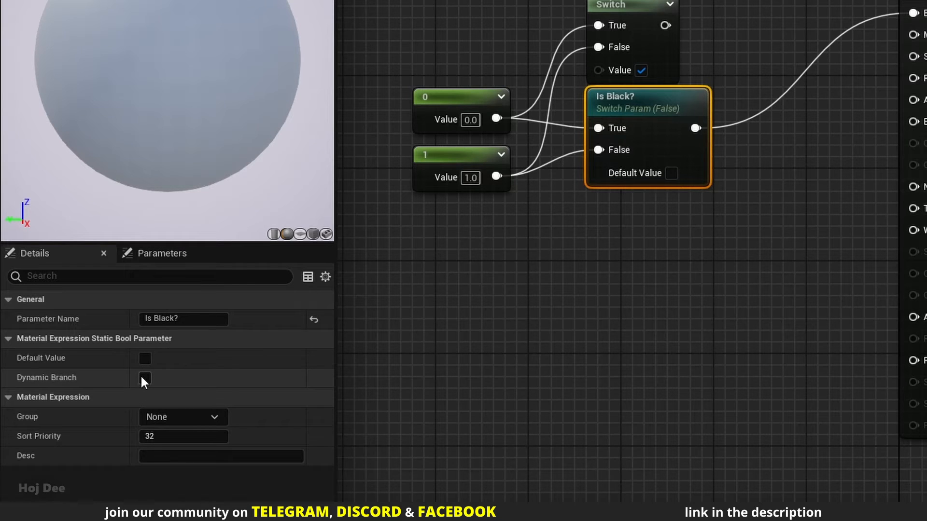
Step: Toggle Is Black?'s Dynamic Branch on then off, leaving it disabled, and assign group Base Color
click(145, 378)
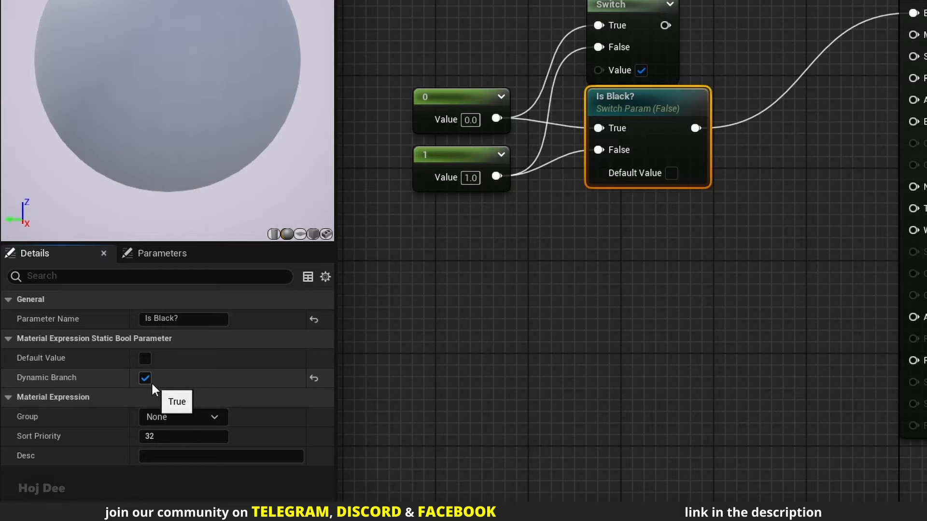
mouse_move(159, 387)
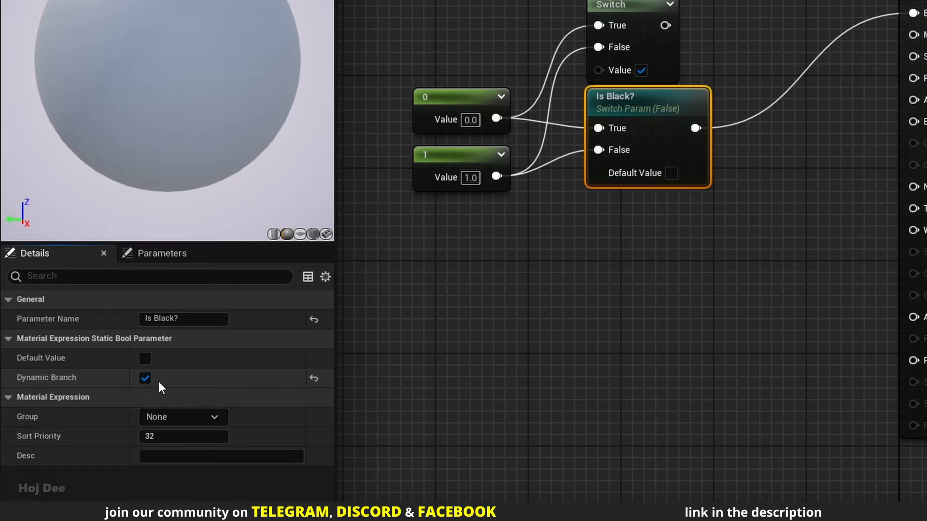
click(145, 377)
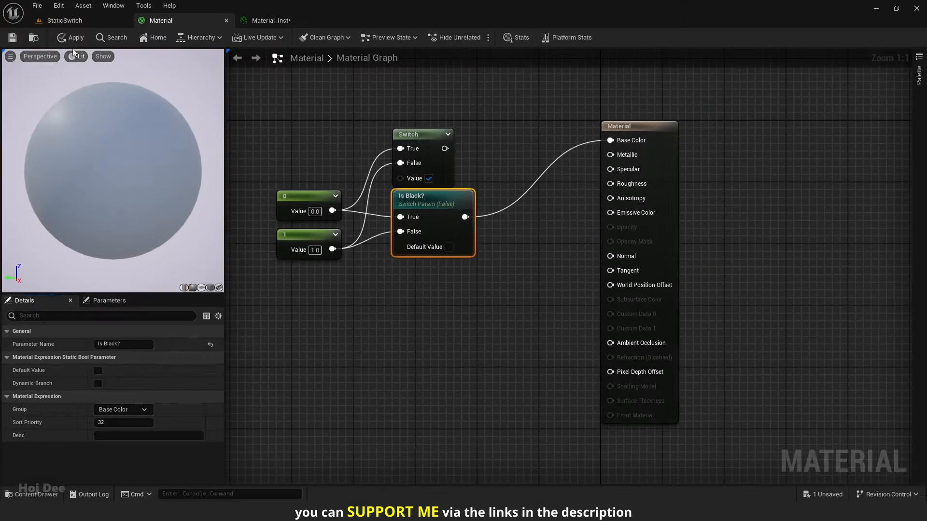
click(270, 20)
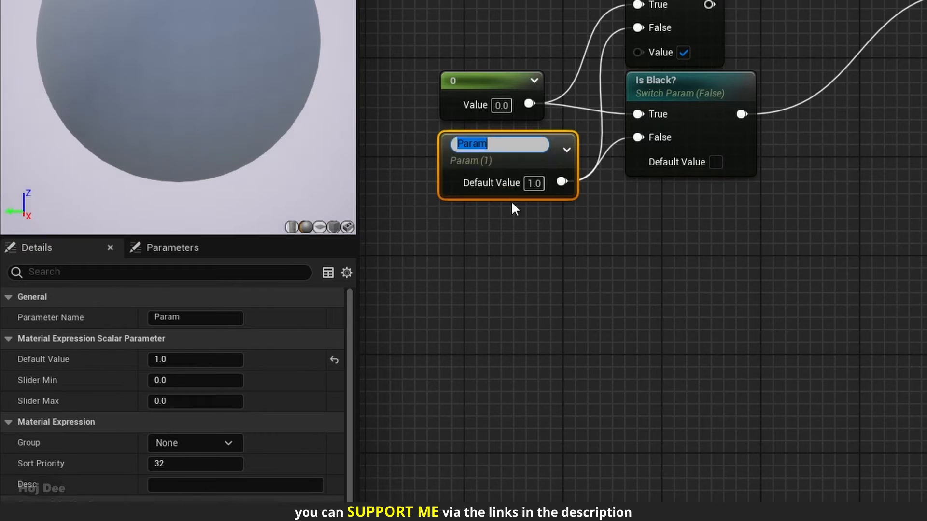
Step: Name the converted scalar parameter 'Color' and try adjusting Is Black?'s sort priority
text(Color)
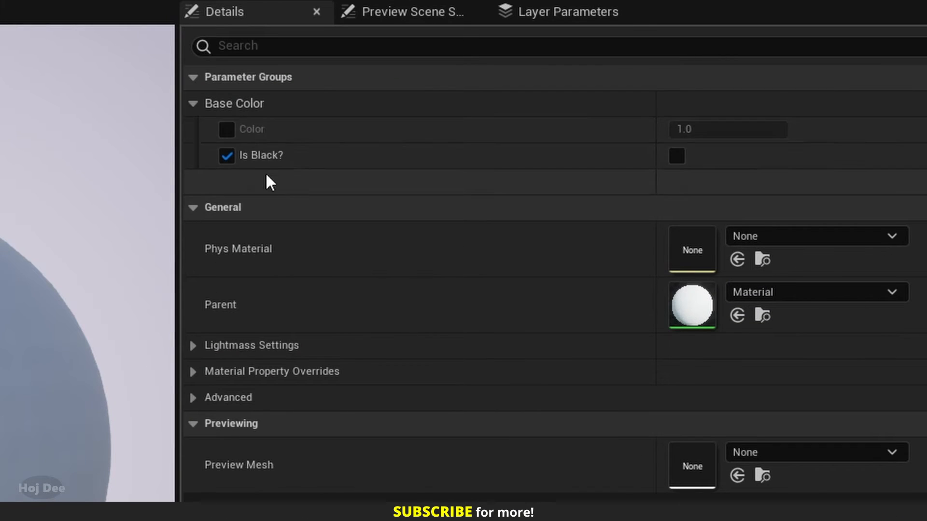
mouse_move(319, 192)
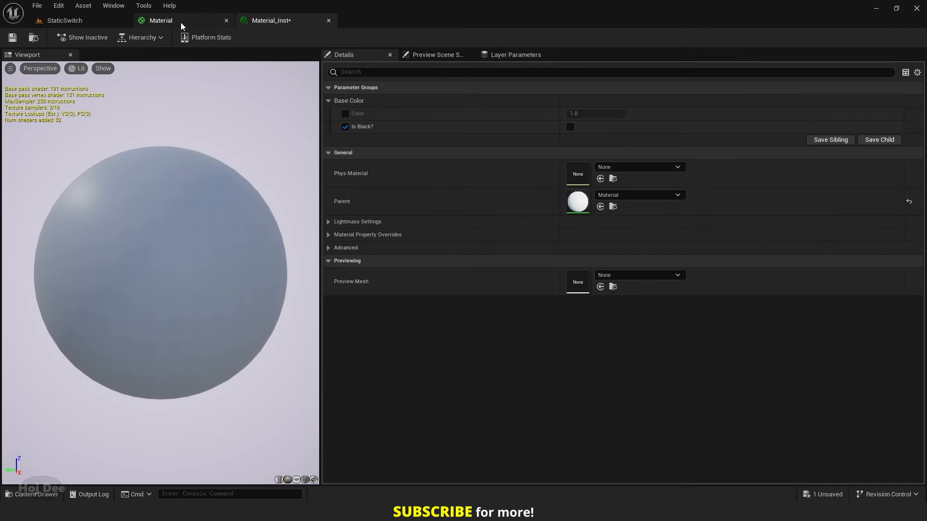
click(160, 20)
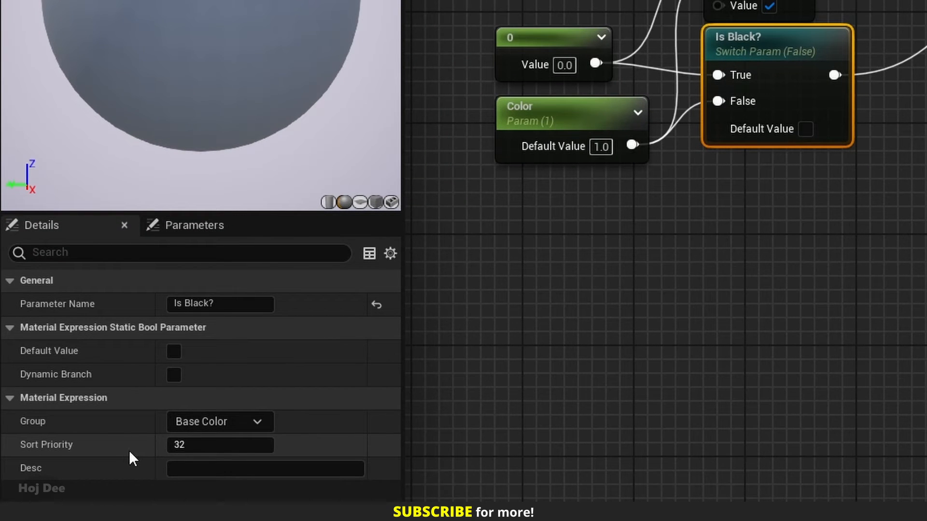
mouse_move(146, 459)
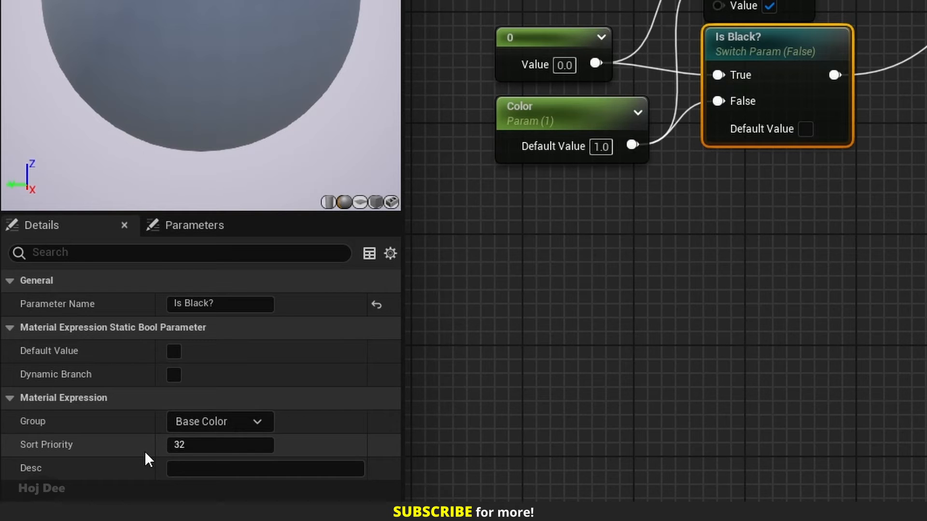
mouse_move(152, 459)
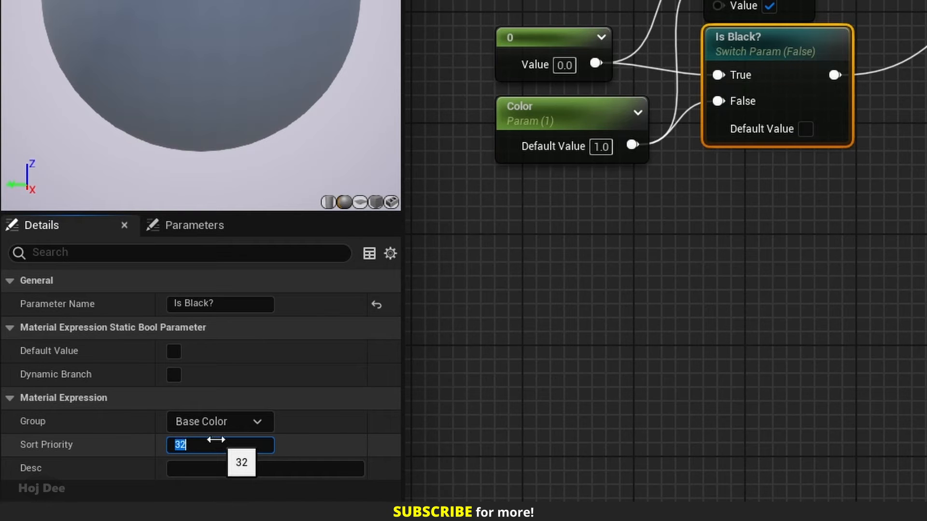
drag(220, 445, 212, 445)
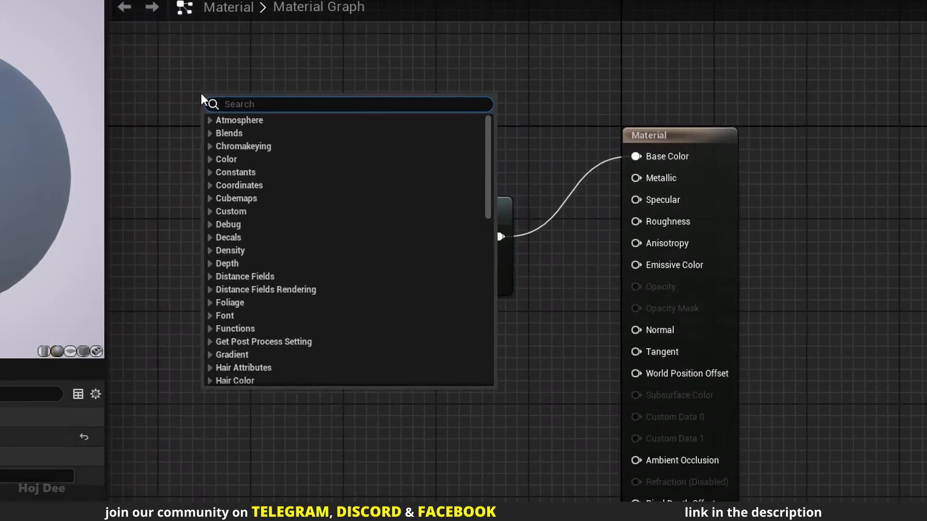
Step: Add a renamed Static Bool Param from a 'static bool' search and check it in Material_Inst
text(static bool)
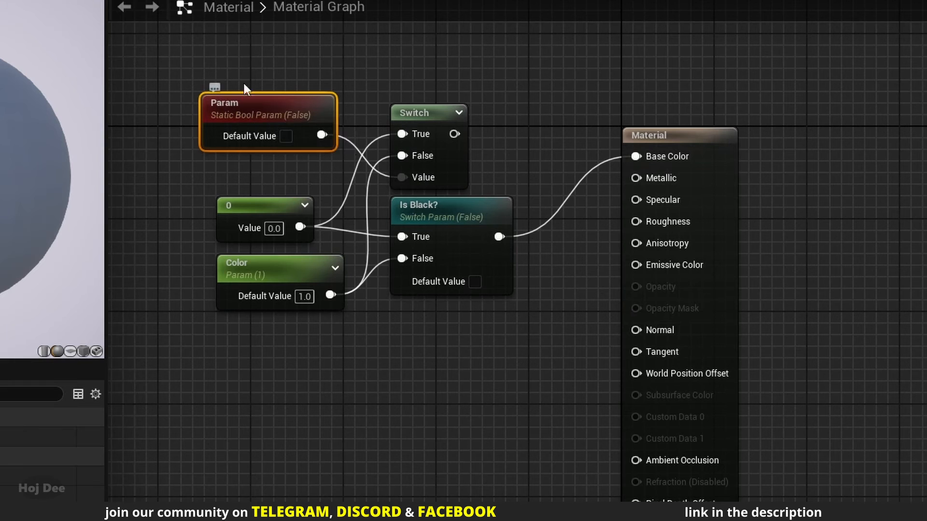
double_click(224, 102)
text(Static Bool )
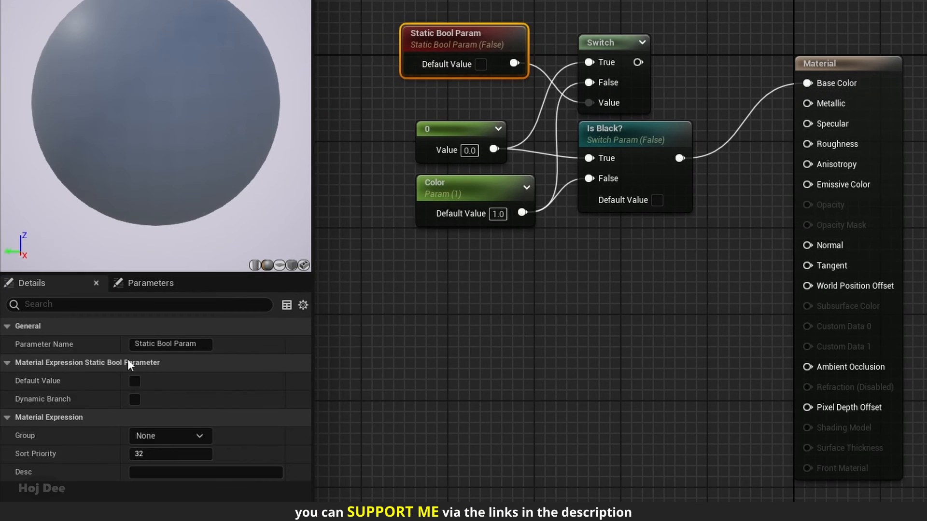
mouse_move(175, 402)
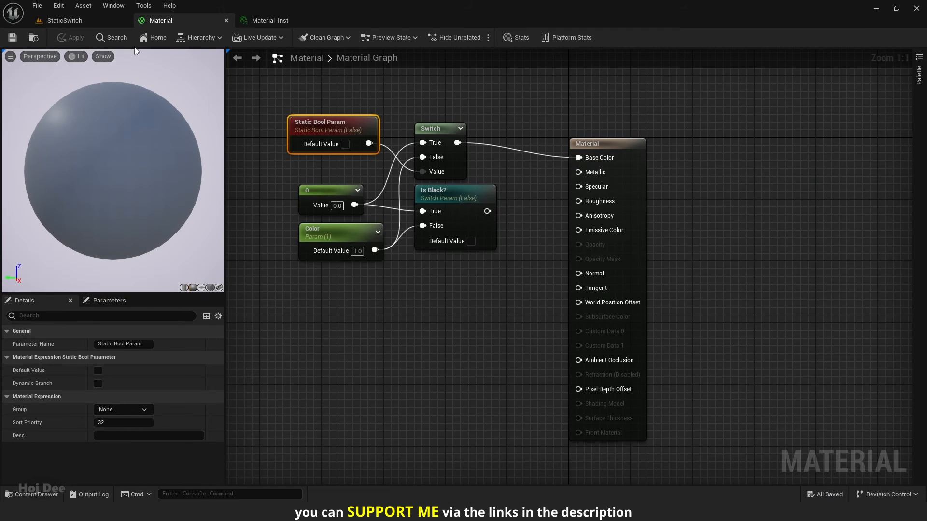
click(269, 21)
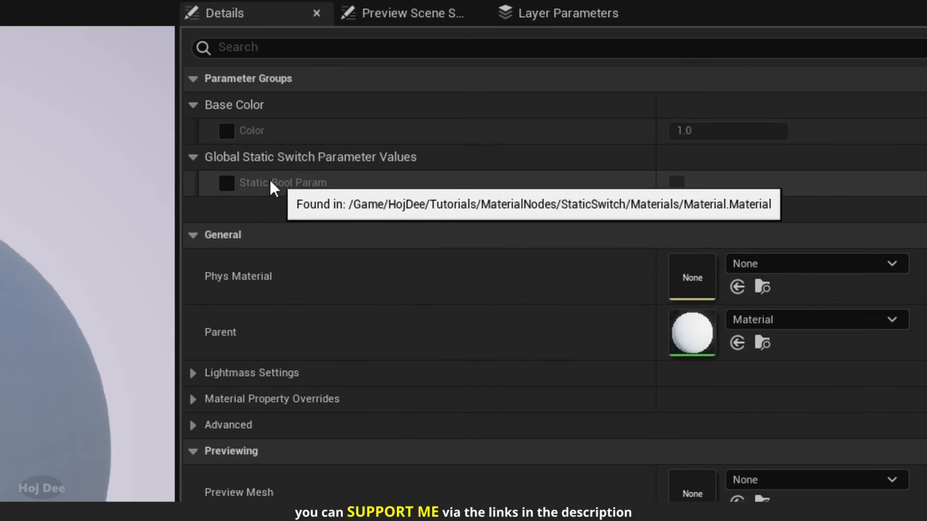